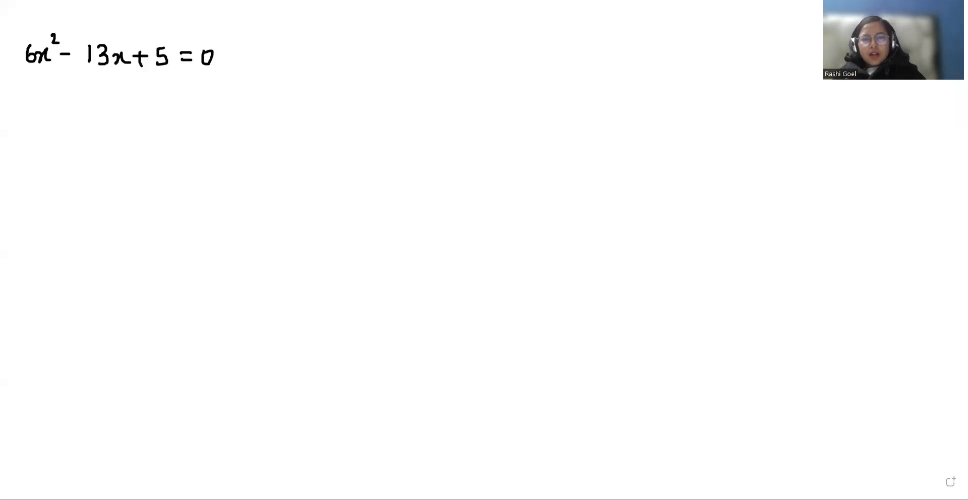
pyautogui.moveTo(611, 84)
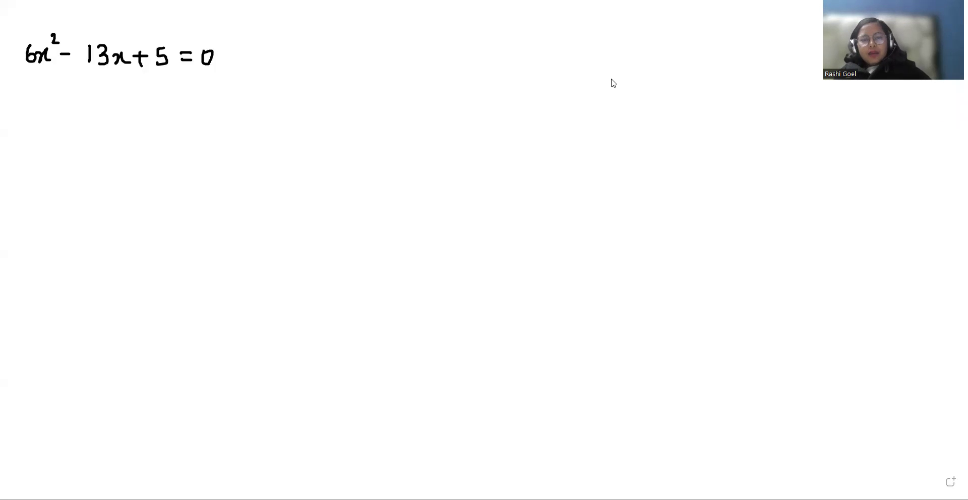
pyautogui.moveTo(322, 97)
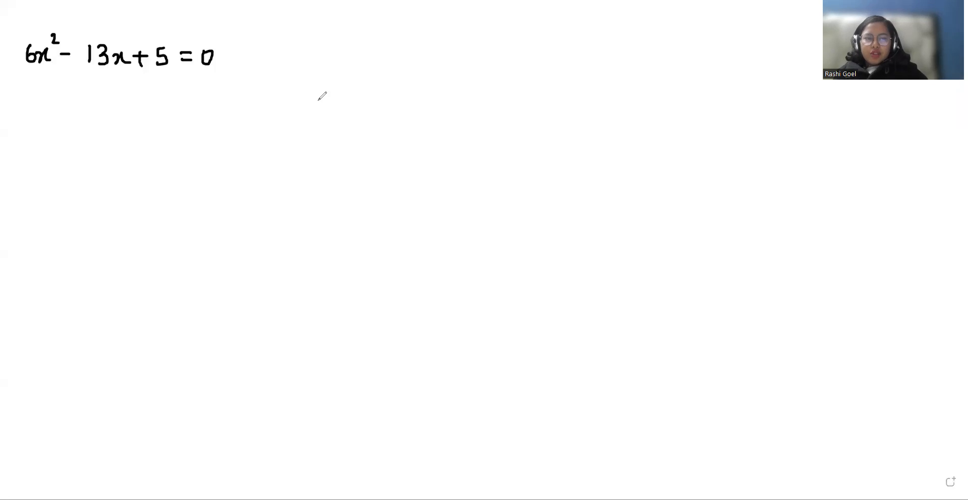
pyautogui.moveTo(177, 125)
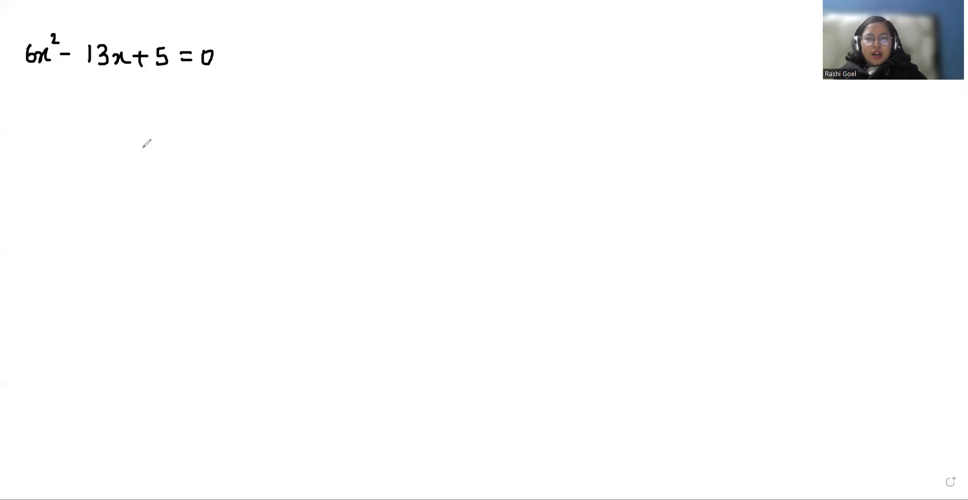
pyautogui.moveTo(34, 124)
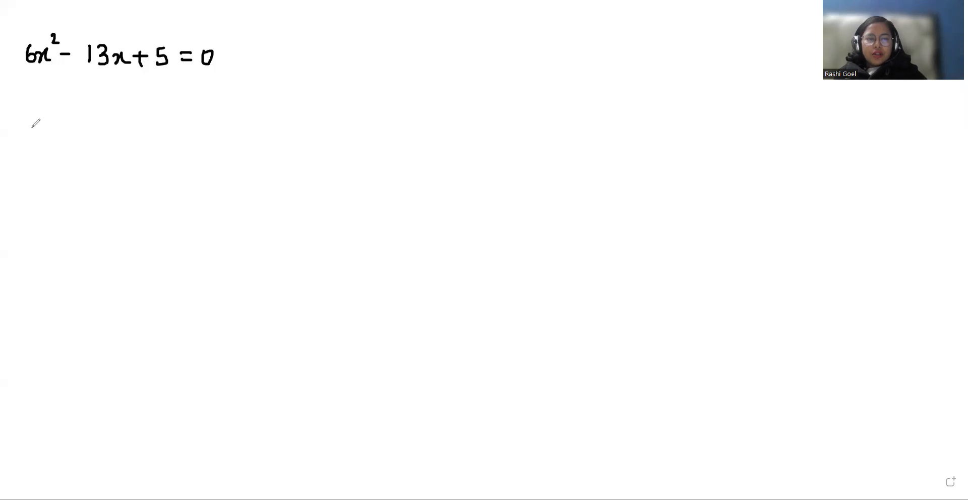
pyautogui.moveTo(88, 103)
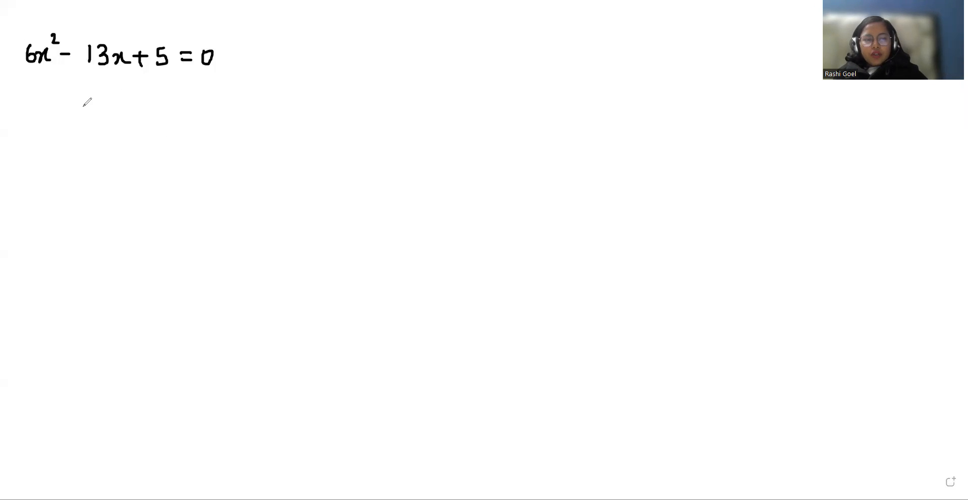
pyautogui.moveTo(29, 104)
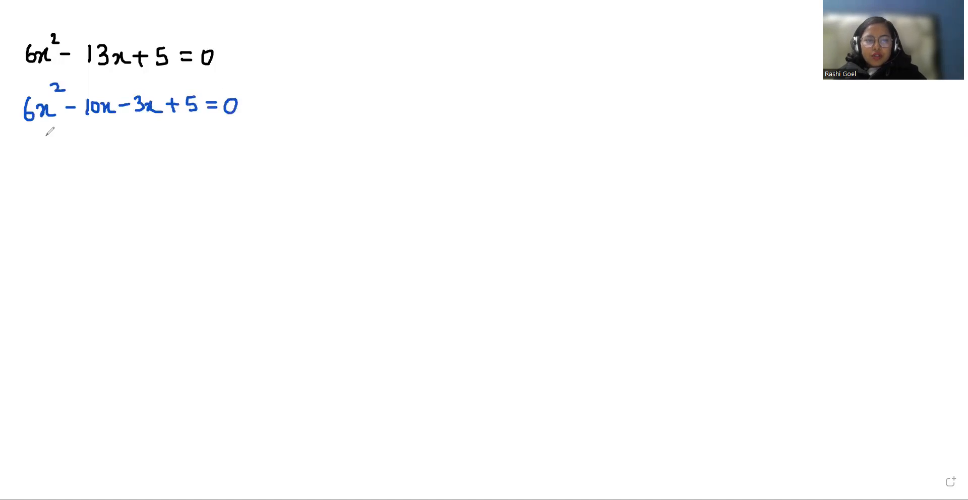
# Underline 6x²−10x and write the grouped form 2x(3x−5)−1(3x−5)=0, starting 3x−5 below.
pyautogui.moveTo(23, 131); pyautogui.dragTo(113, 131)
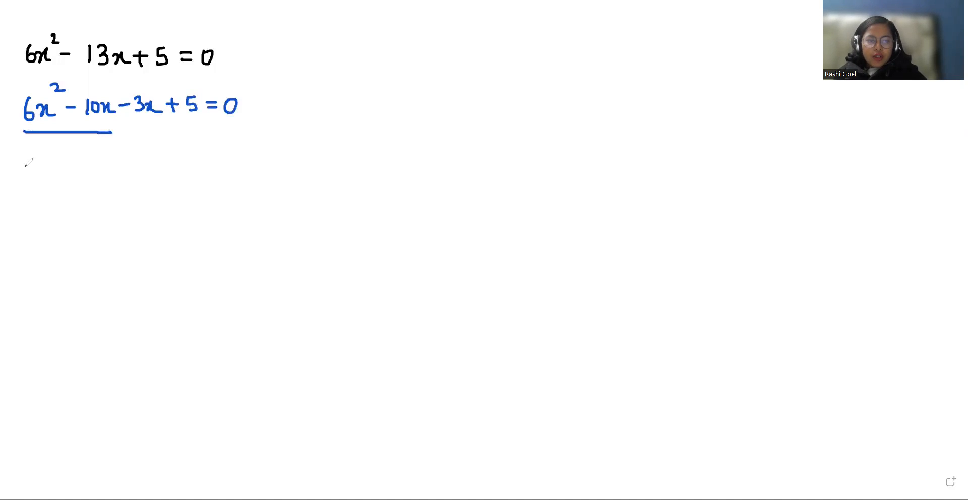
pyautogui.write('2x(')
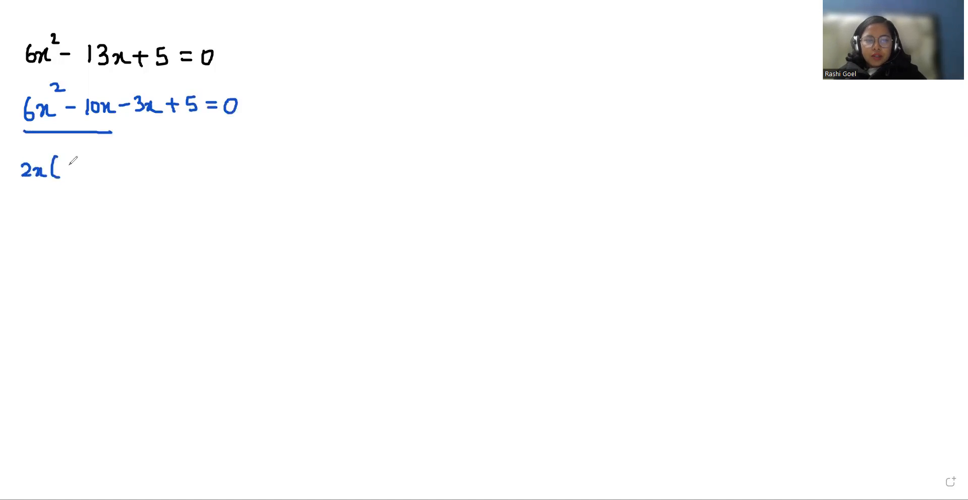
pyautogui.write('3x-5)-1(3x-5')
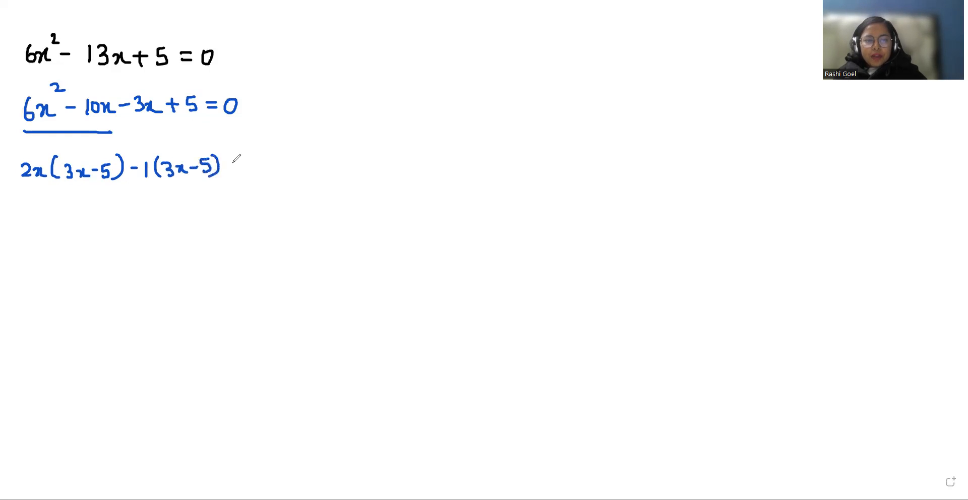
pyautogui.write('=0')
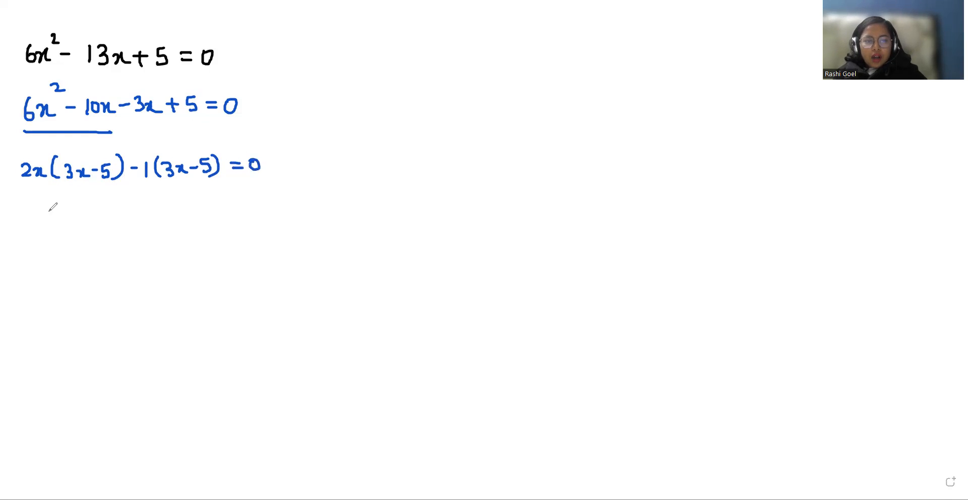
pyautogui.write('3x-5')
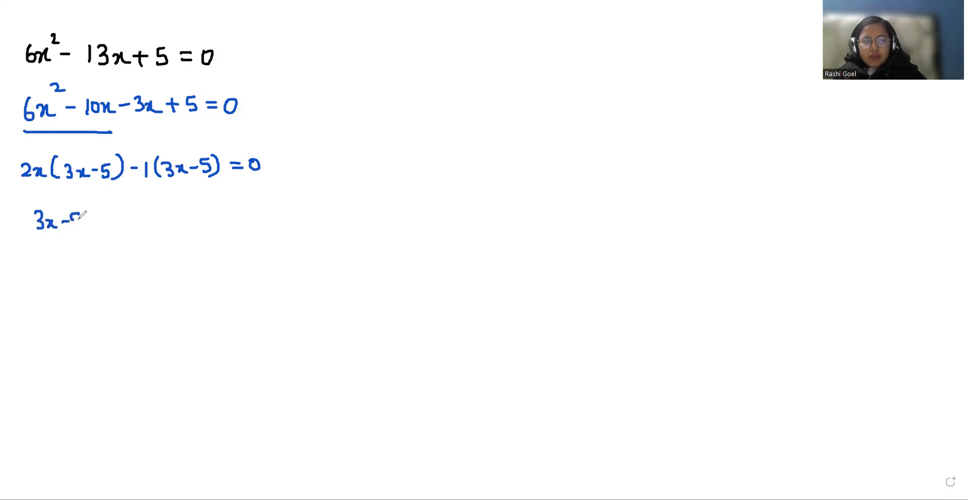
# Write (3x−5)(2x−1)=0 and draw a vertical divider separating the two cases.
pyautogui.write('(3x-5)(2x-1) =0')
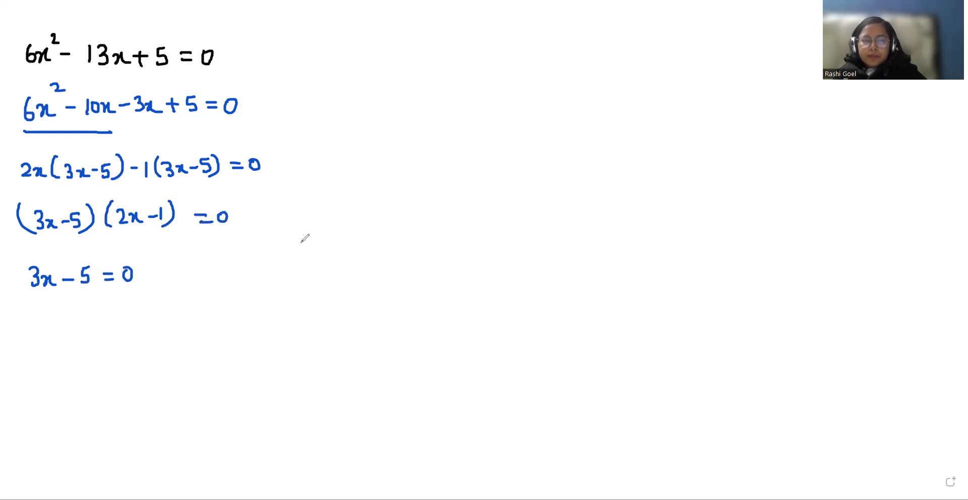
pyautogui.moveTo(231, 254); pyautogui.dragTo(253, 250)
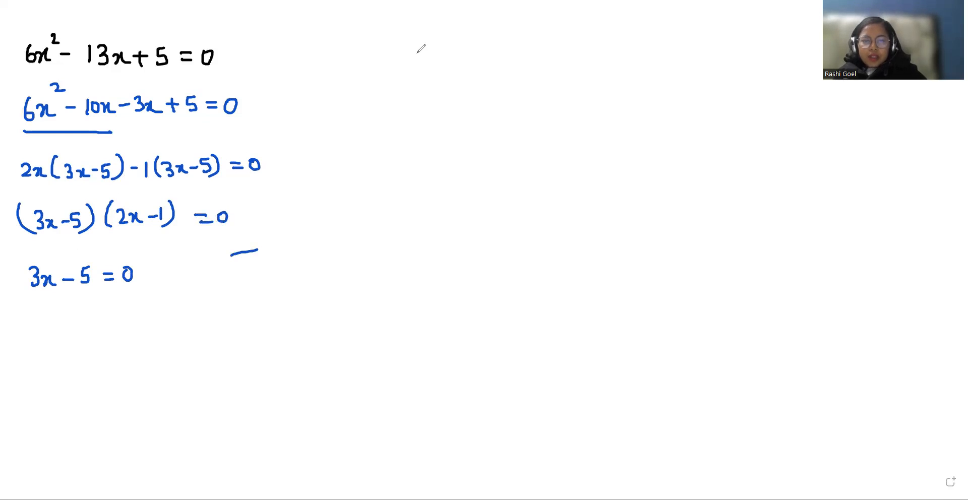
pyautogui.moveTo(238, 250); pyautogui.dragTo(238, 377)
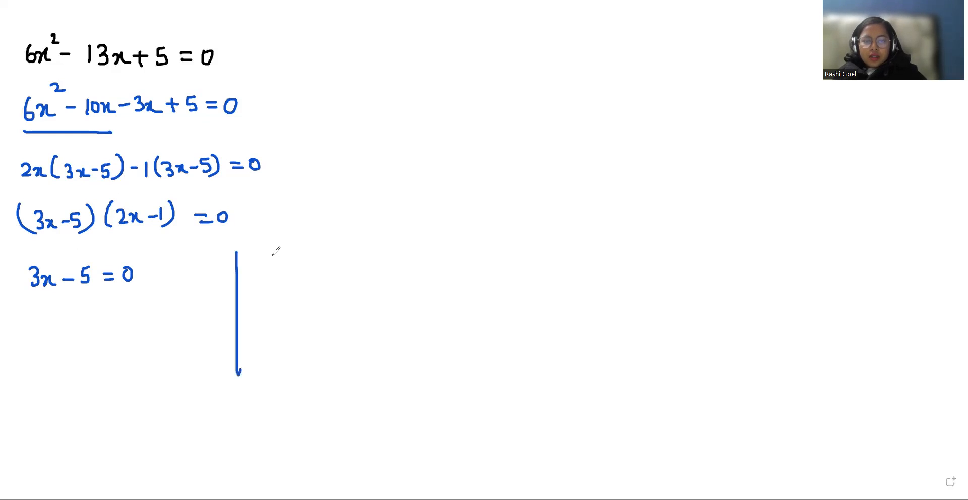
# Box the solution x=5/3 and solve 2x−1=0 through 2x=1 toward x=1/2.
pyautogui.write('2x-1=0')
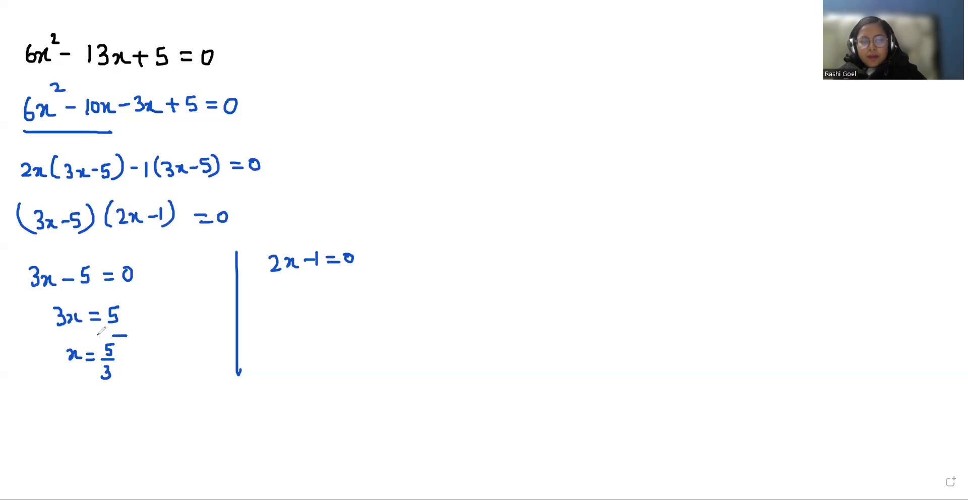
pyautogui.moveTo(58, 340); pyautogui.dragTo(123, 386)
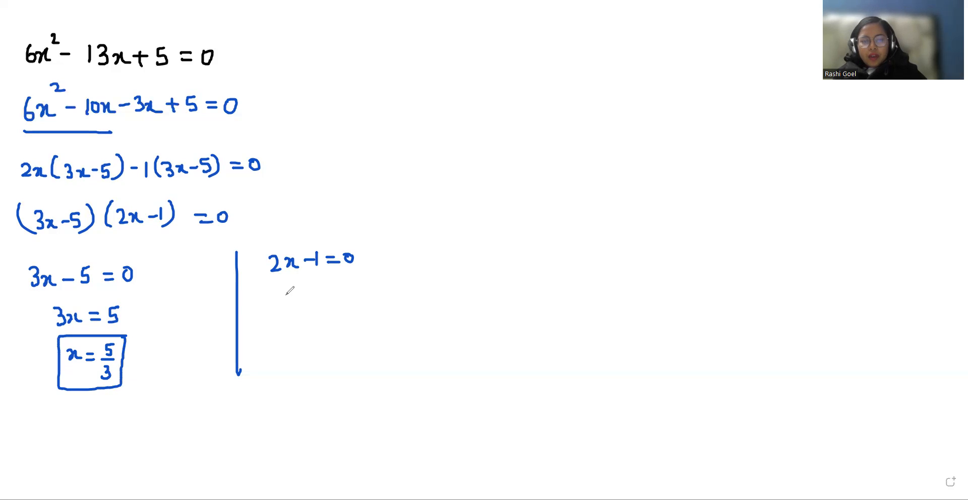
pyautogui.write('2x=1')
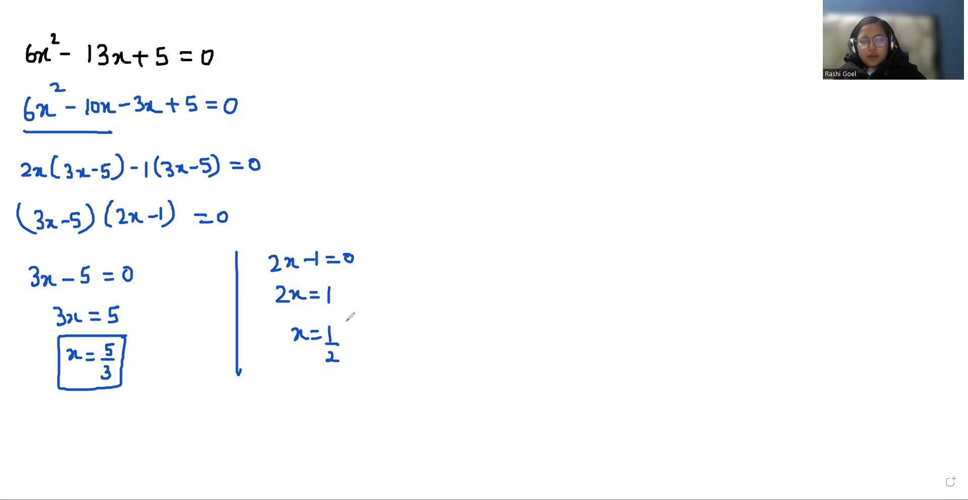
# Box the second solution x=1/2 so both roots are boxed.
pyautogui.moveTo(284, 320); pyautogui.dragTo(352, 370)
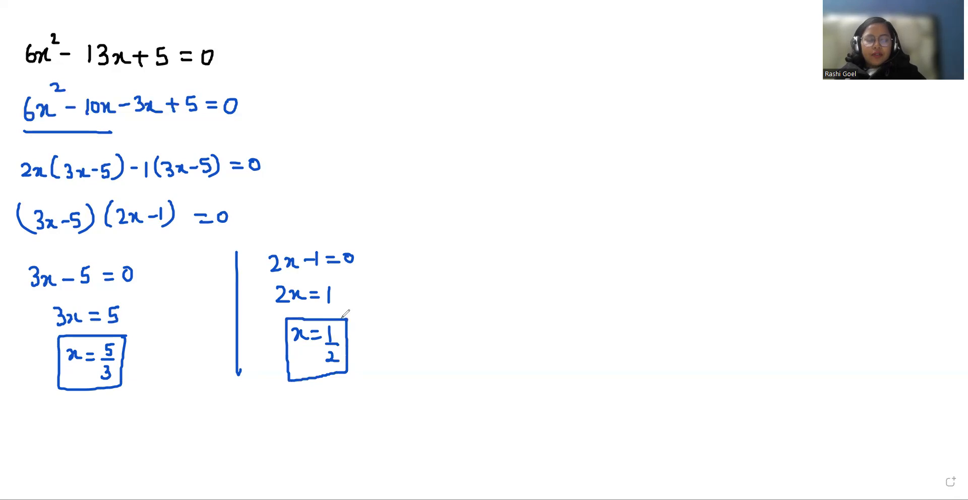
pyautogui.moveTo(275, 283)
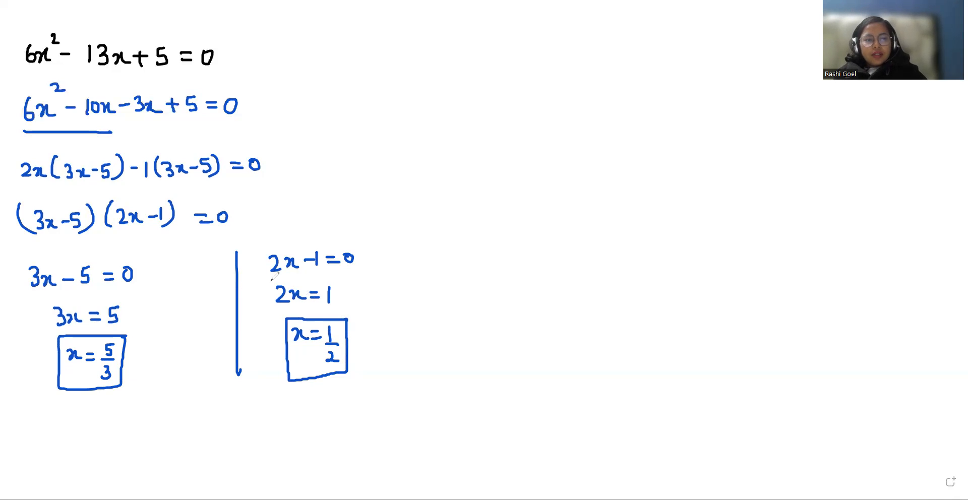